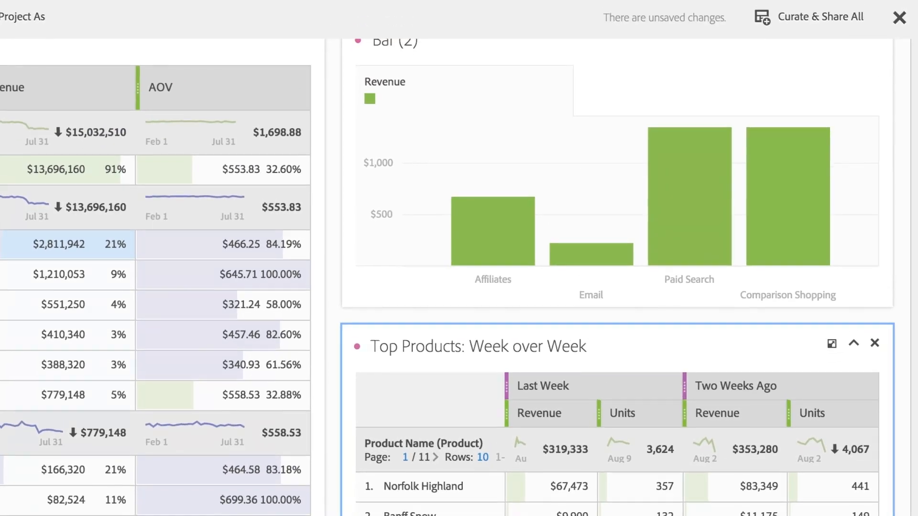
# Send all visualizations to Curate & Share and add Internal Search Term (evar1) to curated components
pyautogui.scroll(-3)
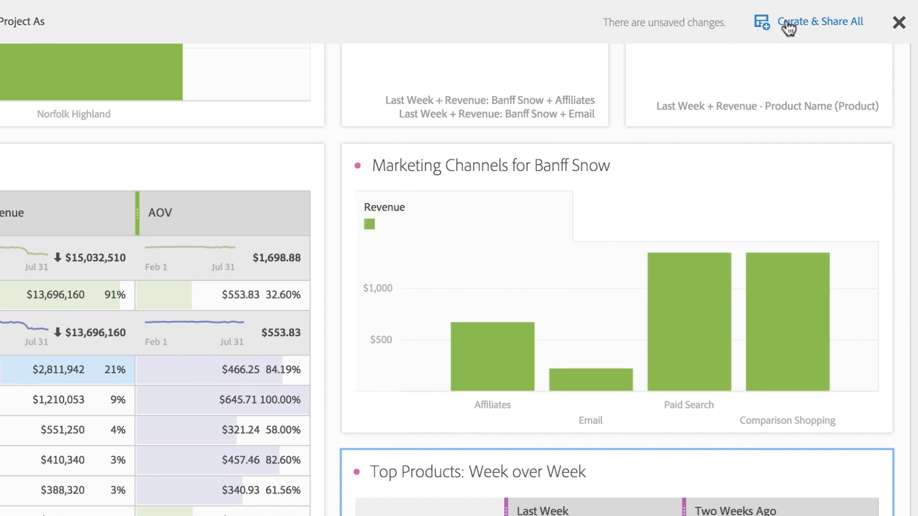
pyautogui.click(820, 21)
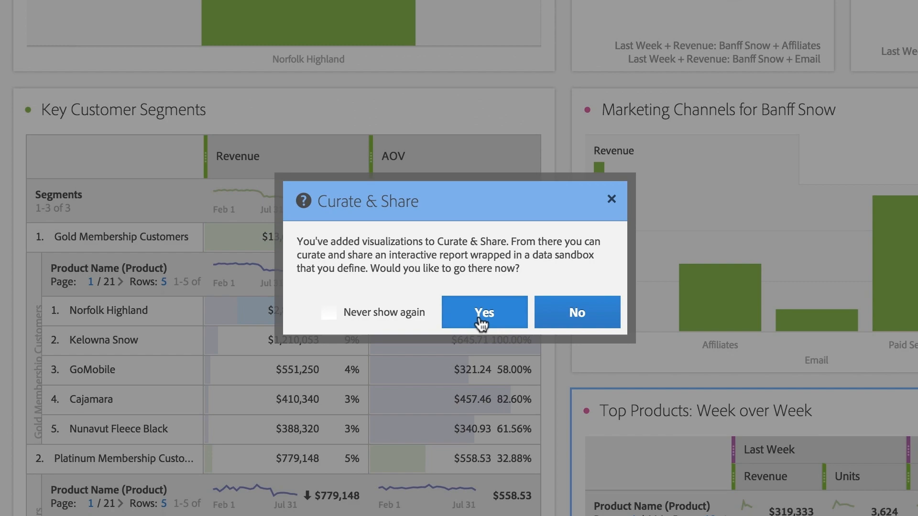
pyautogui.click(484, 312)
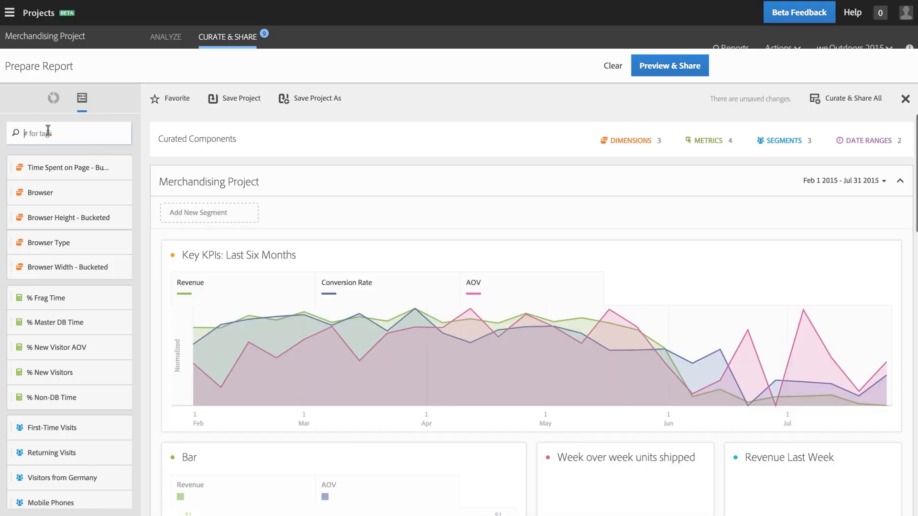
pyautogui.write('Search Term')
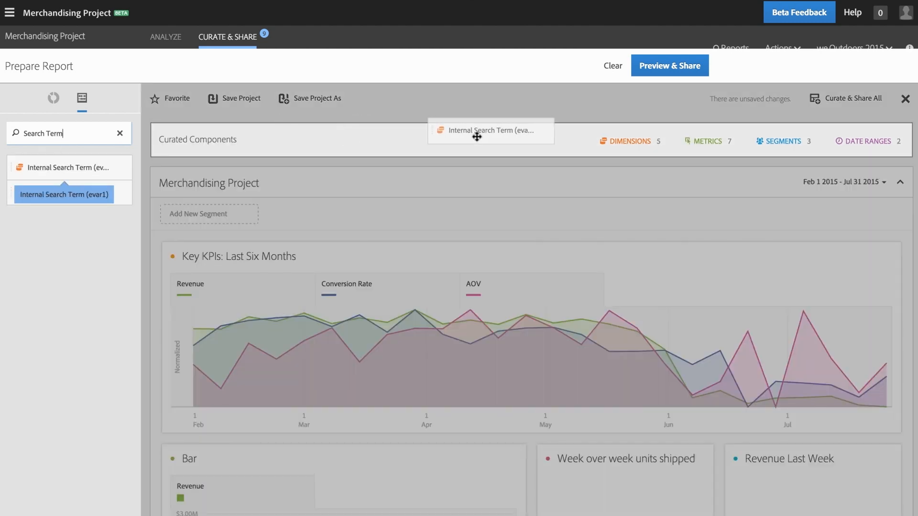
pyautogui.click(629, 140)
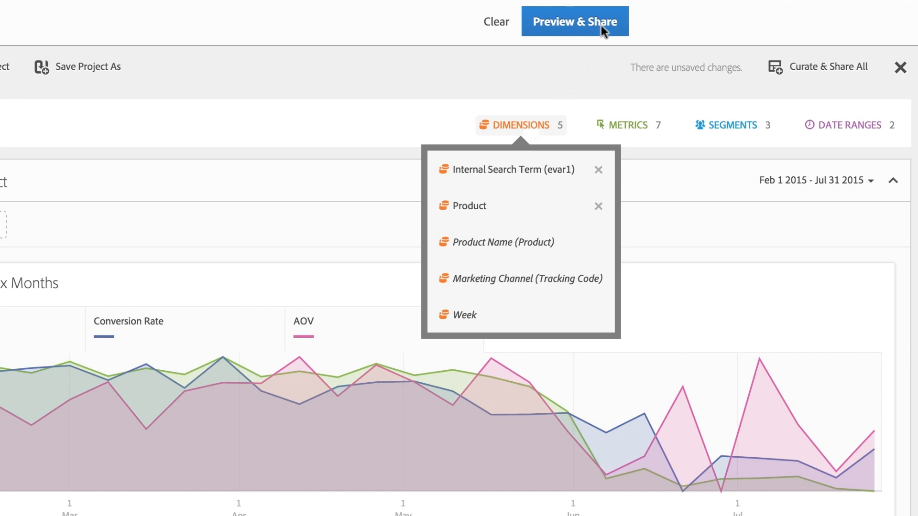
# Share the curated report with the Merchandising Team as recipient via Preview & Share
pyautogui.click(575, 22)
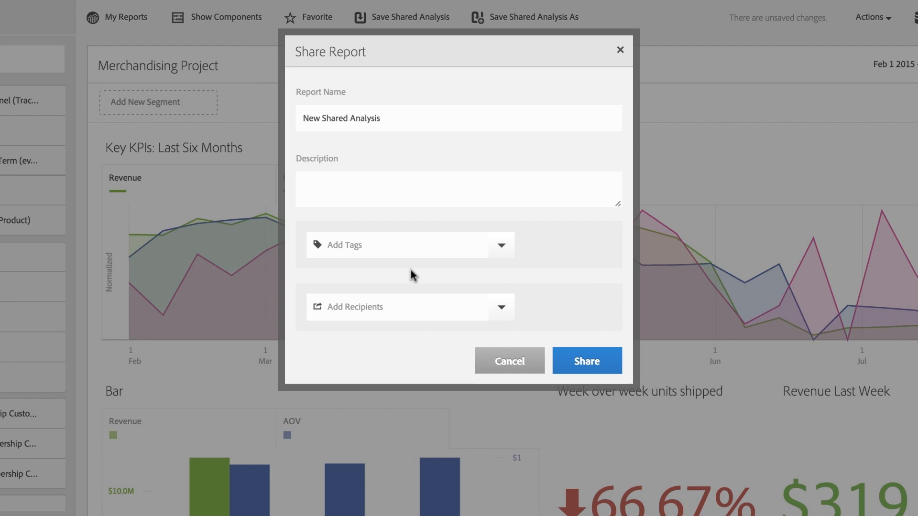
pyautogui.write('M')
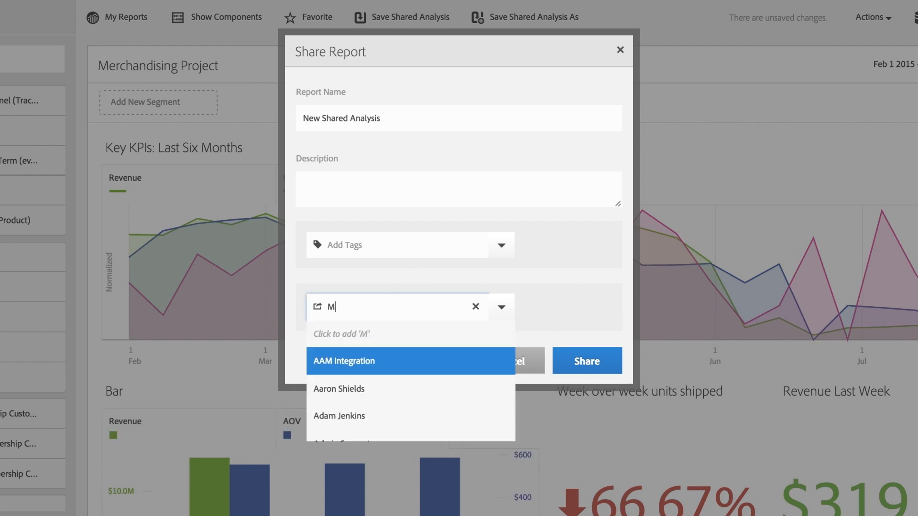
pyautogui.write('erch')
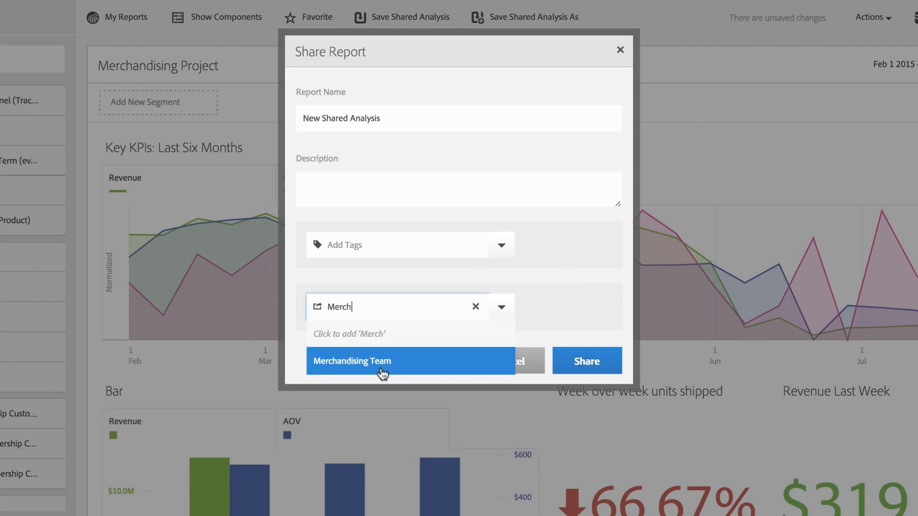
pyautogui.click(351, 362)
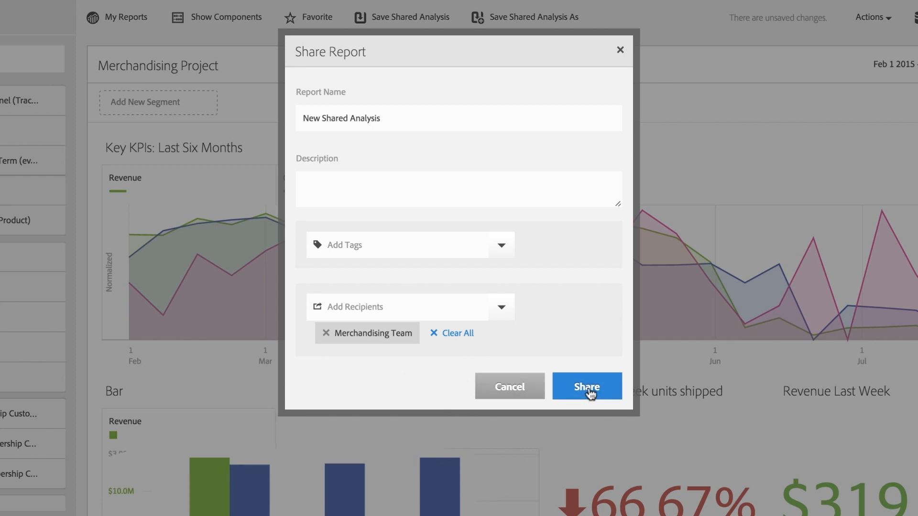
pyautogui.click(586, 387)
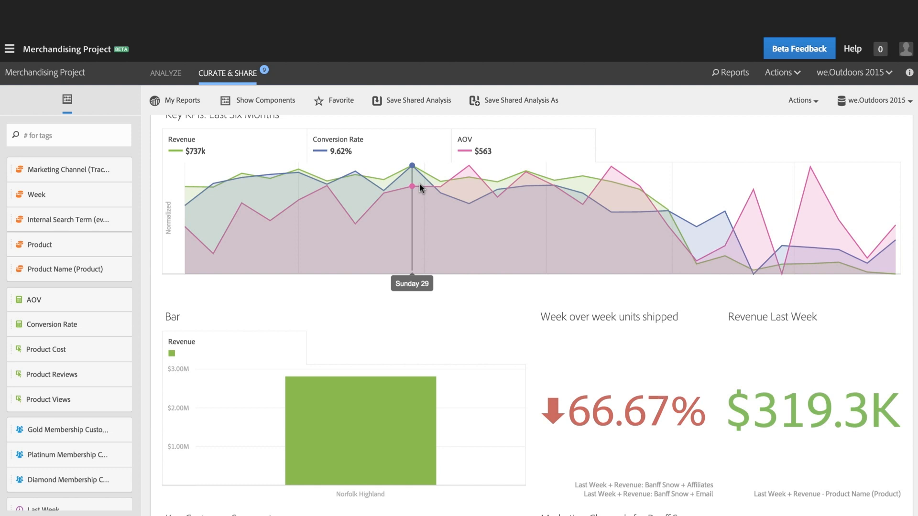
pyautogui.scroll(-3)
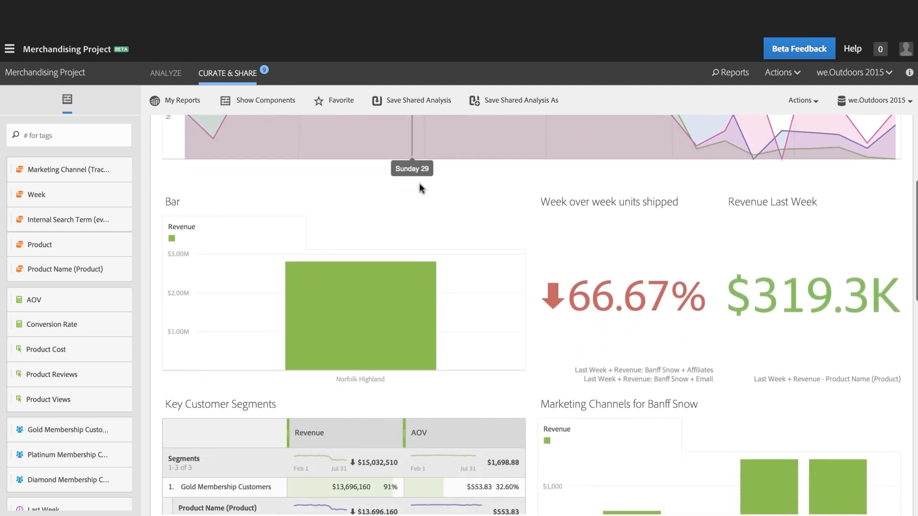
pyautogui.scroll(-3)
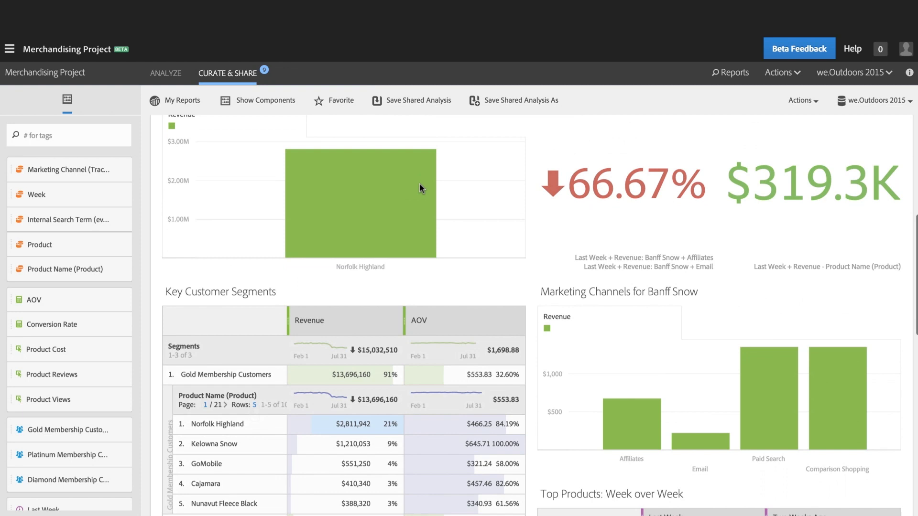
pyautogui.scroll(-3)
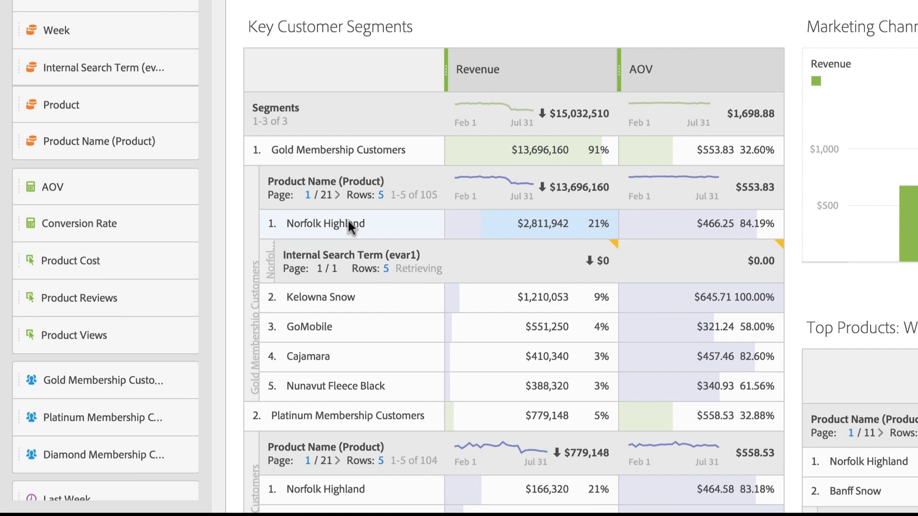
# Break down the Norfolk Highland row by Internal Search Term and select it for the chart
pyautogui.click(325, 224)
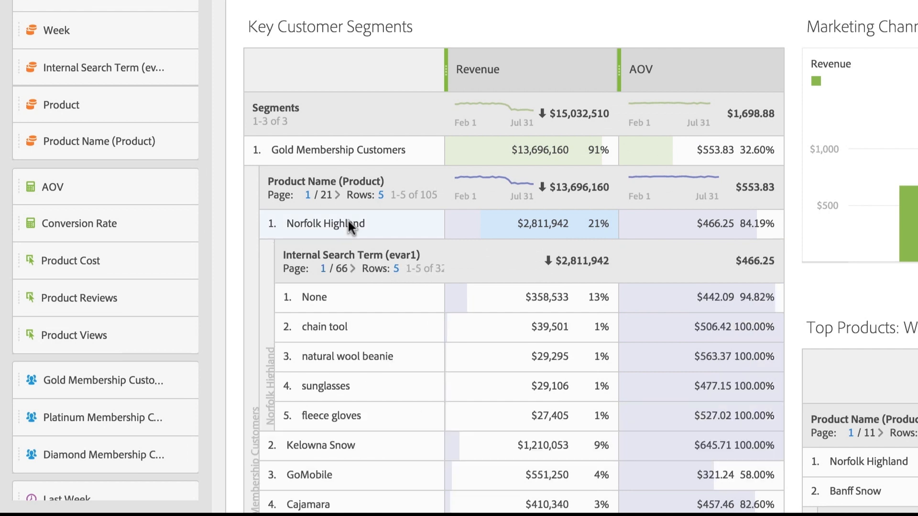
pyautogui.click(325, 224)
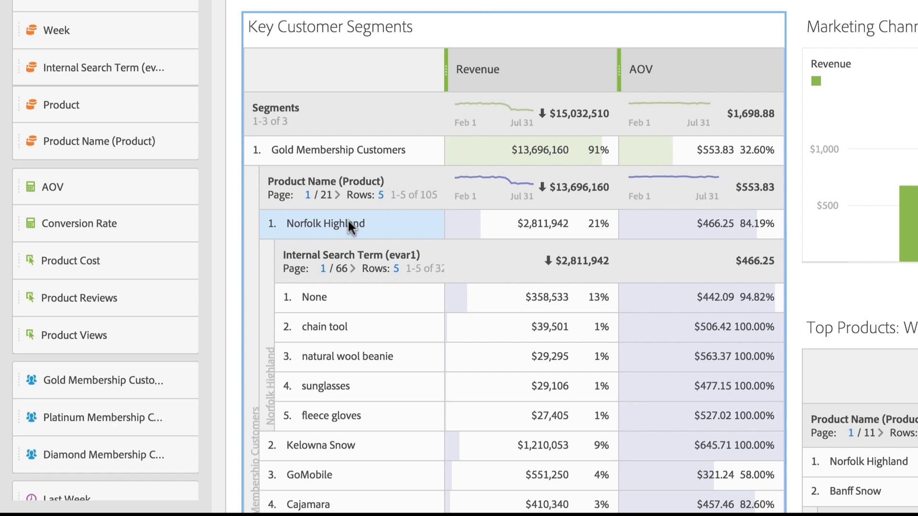
pyautogui.moveTo(351, 284)
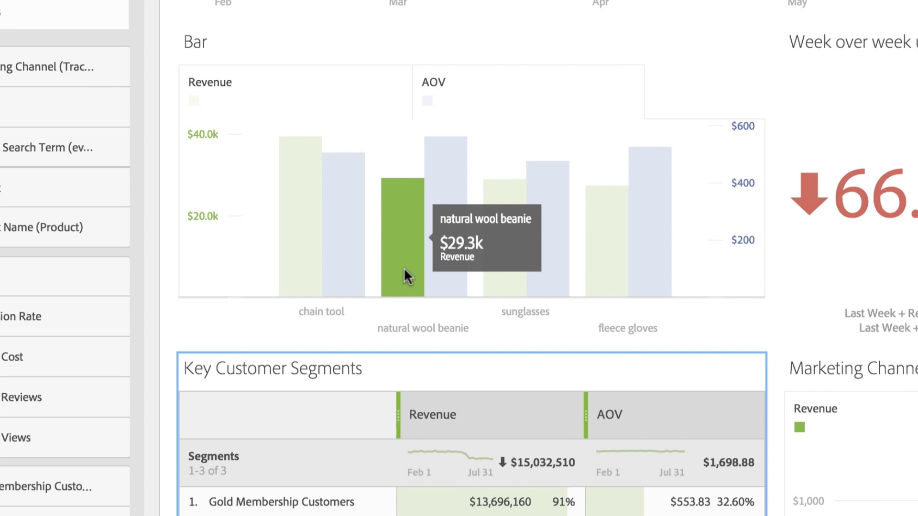
pyautogui.moveTo(447, 243)
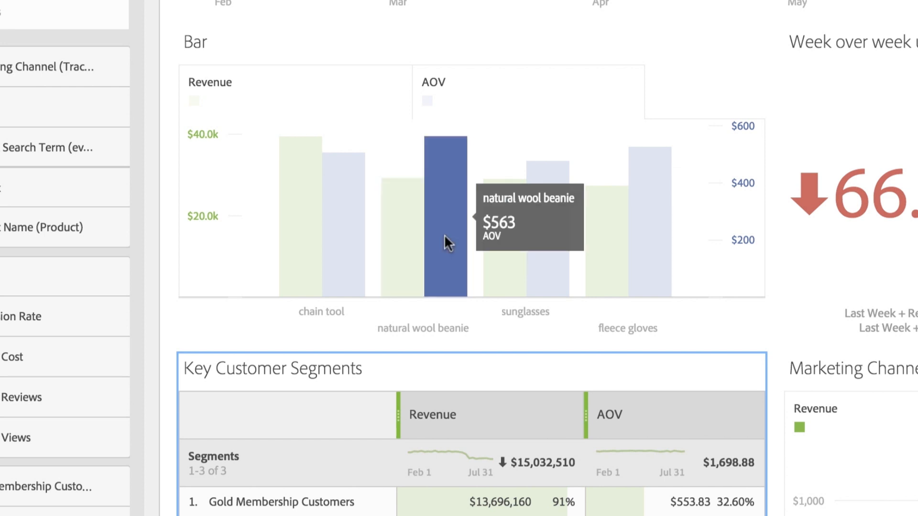
pyautogui.moveTo(510, 259)
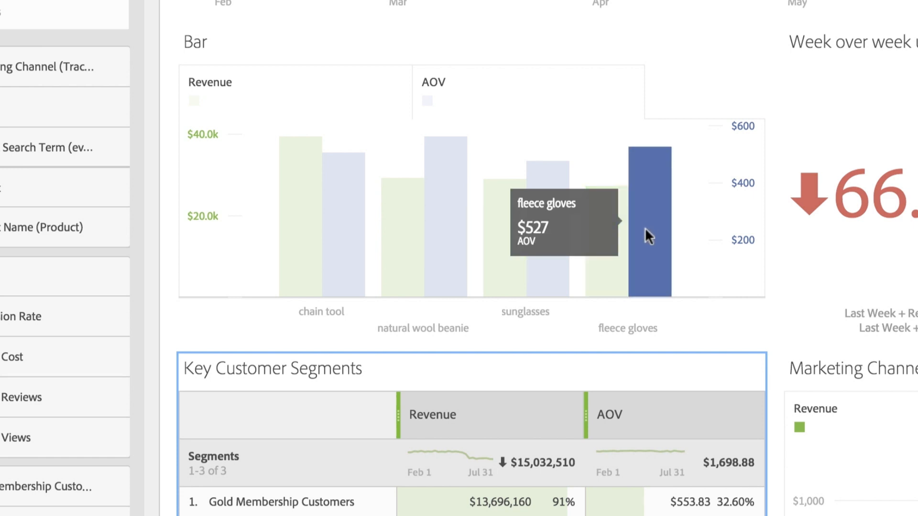
pyautogui.moveTo(381, 381)
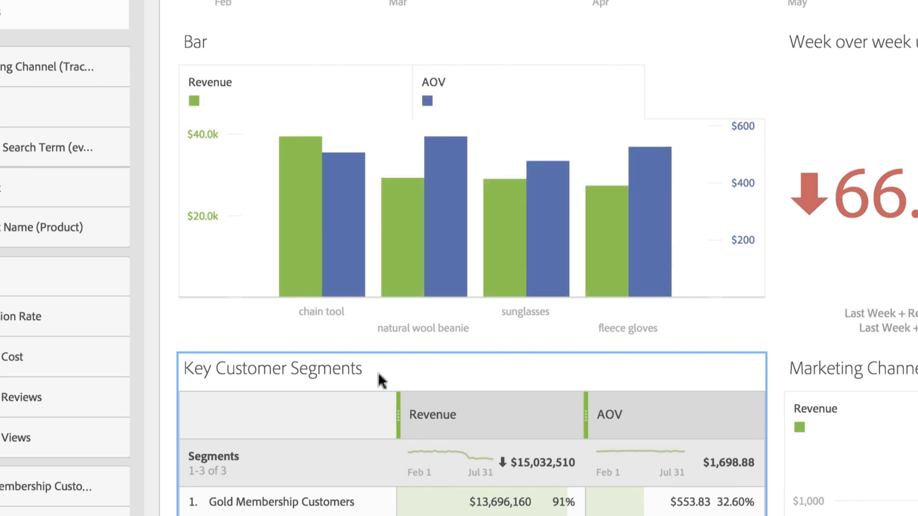